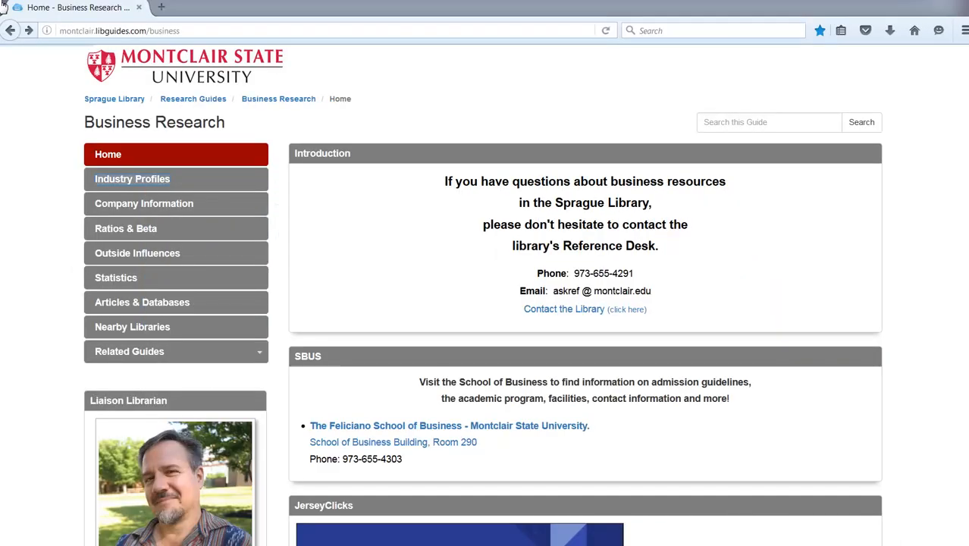
mouse_move(132, 179)
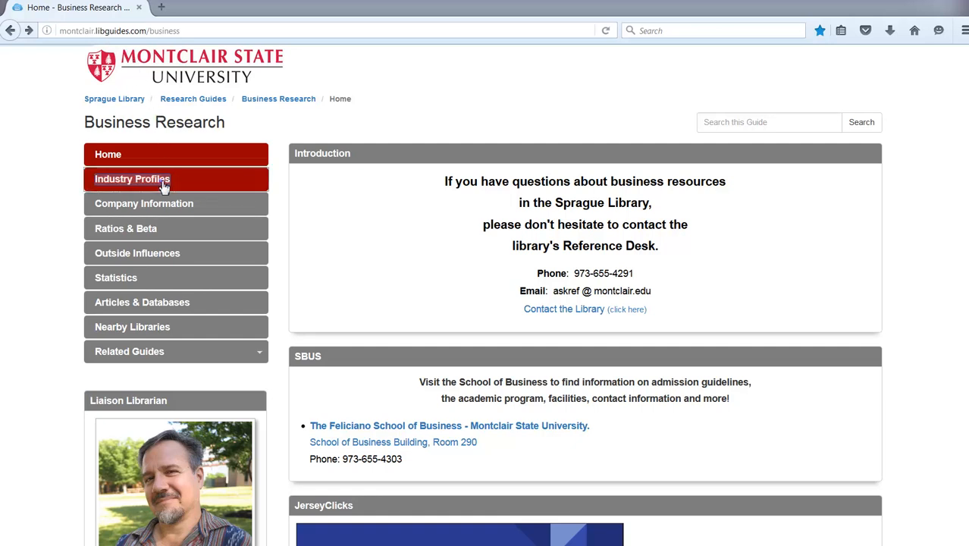
- Go to the Industry Profiles page in the guide's left navigation
left_click(132, 179)
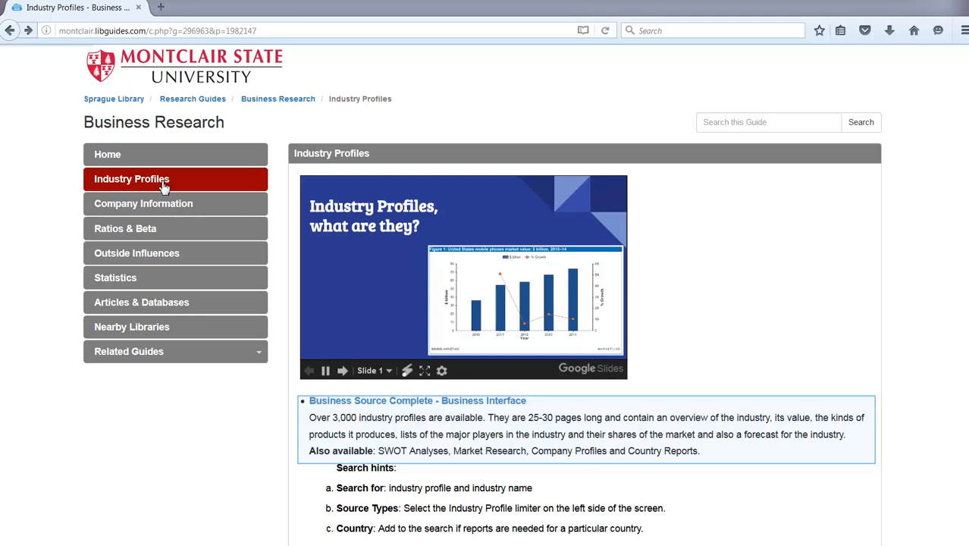
mouse_move(483, 317)
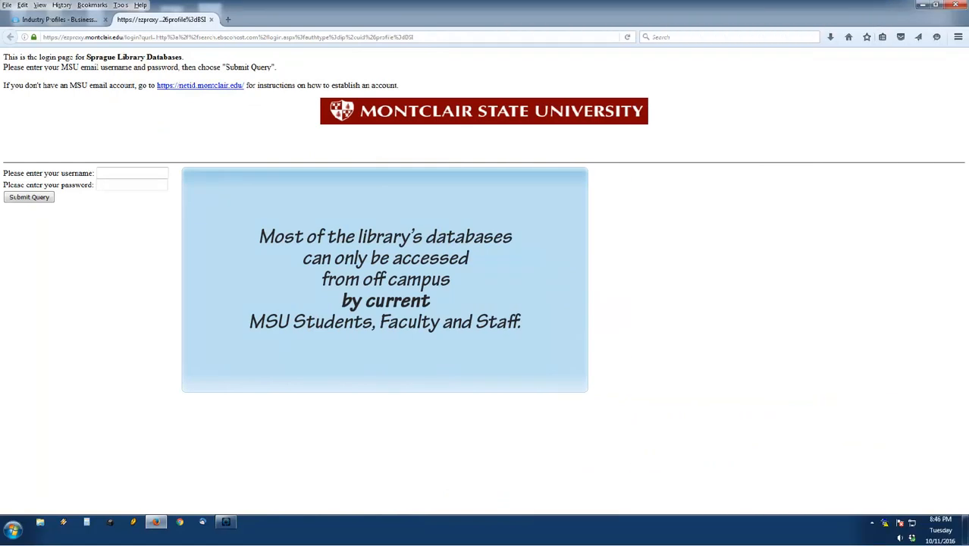
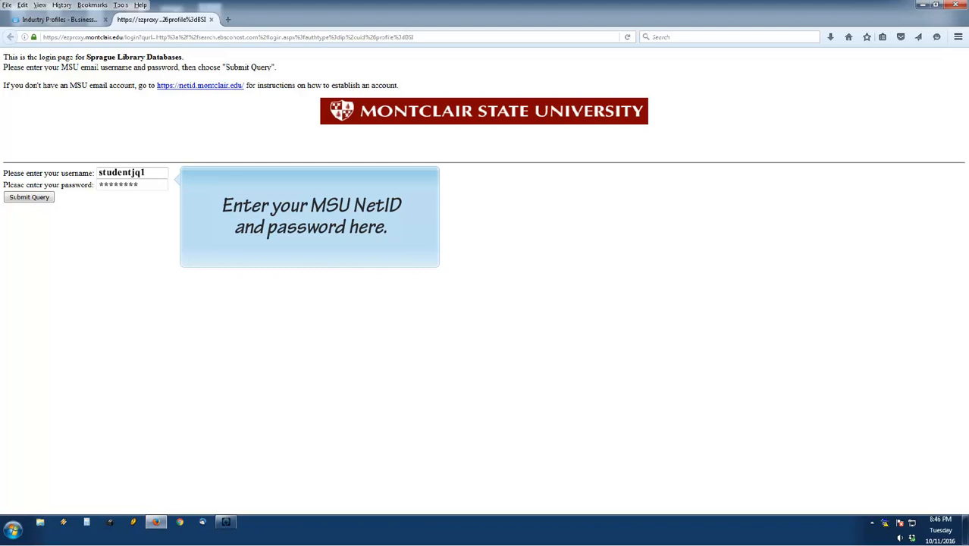
left_click(29, 198)
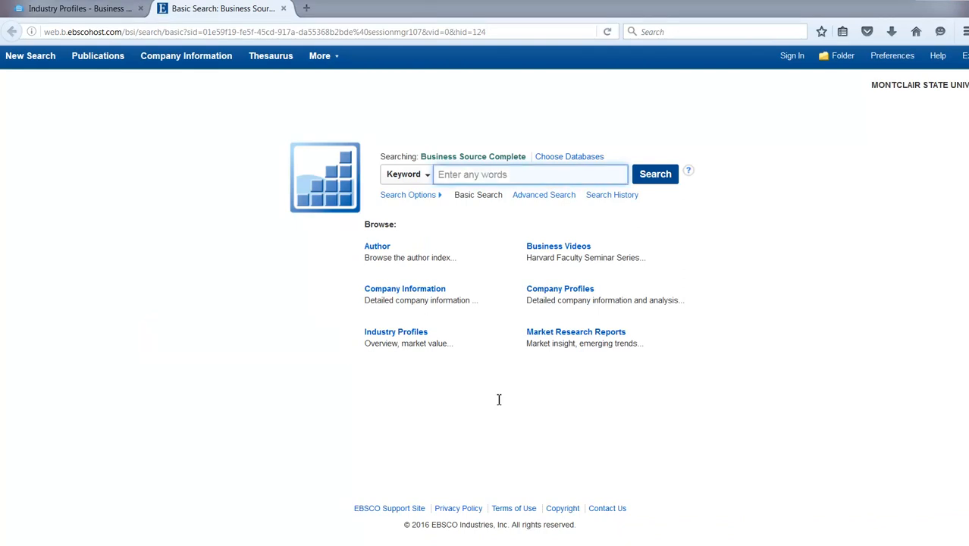
mouse_move(497, 384)
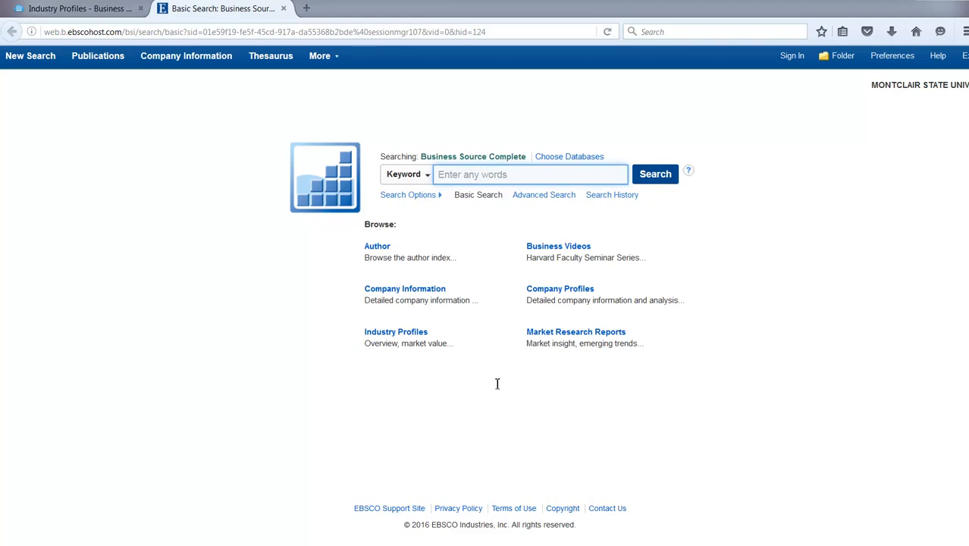
- Run a keyword search for 'ice cream and industry profile'
type("ice cream and industry profile")
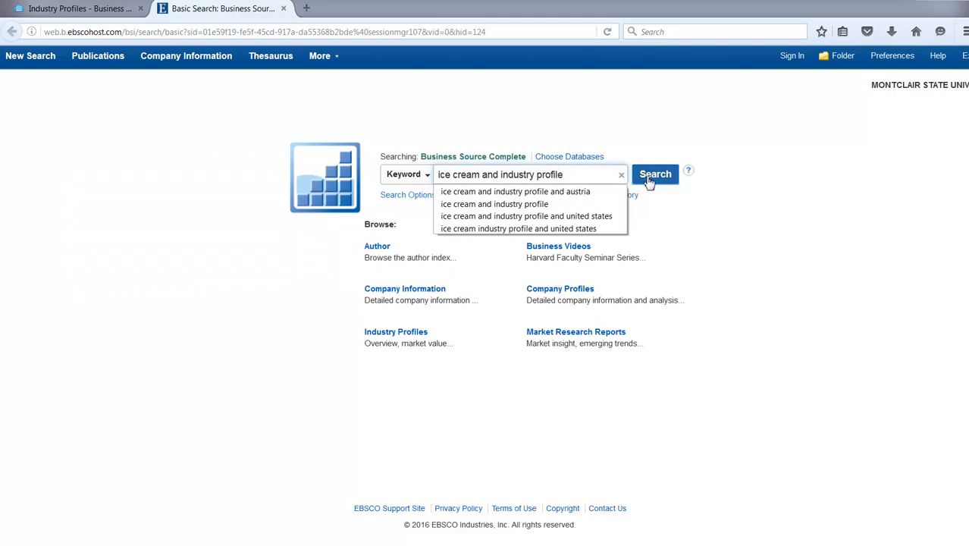
left_click(654, 175)
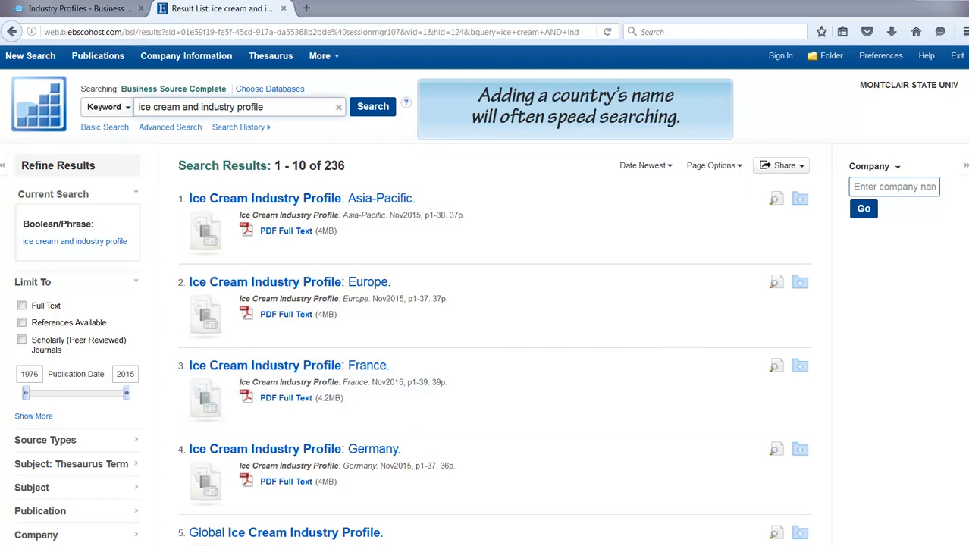
- Add 'and united states' to the search and open the first result's PDF full text
type("and united states")
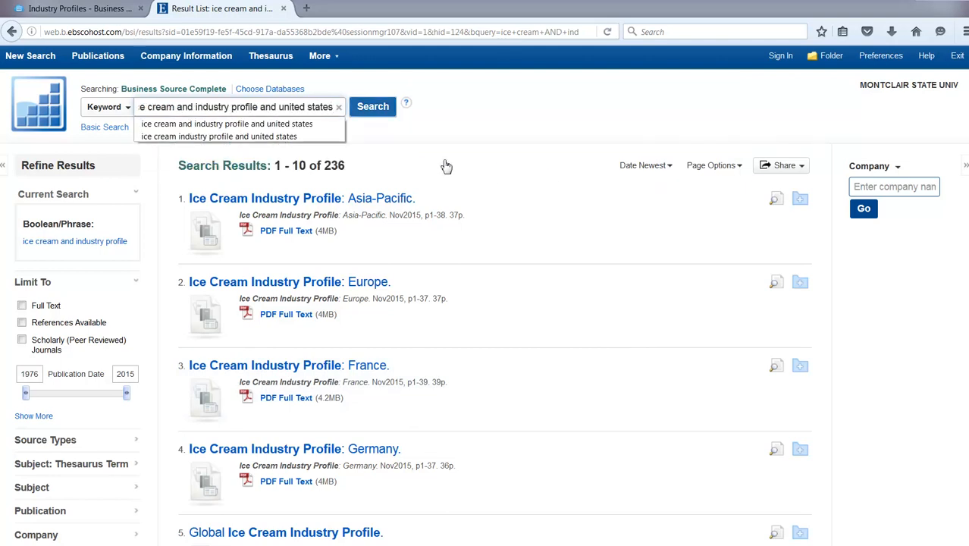
left_click(371, 106)
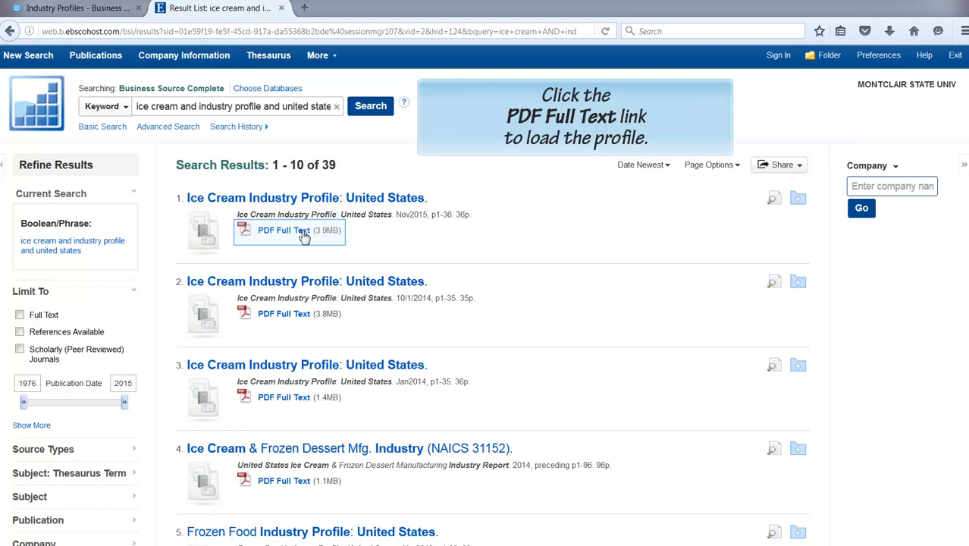
left_click(283, 230)
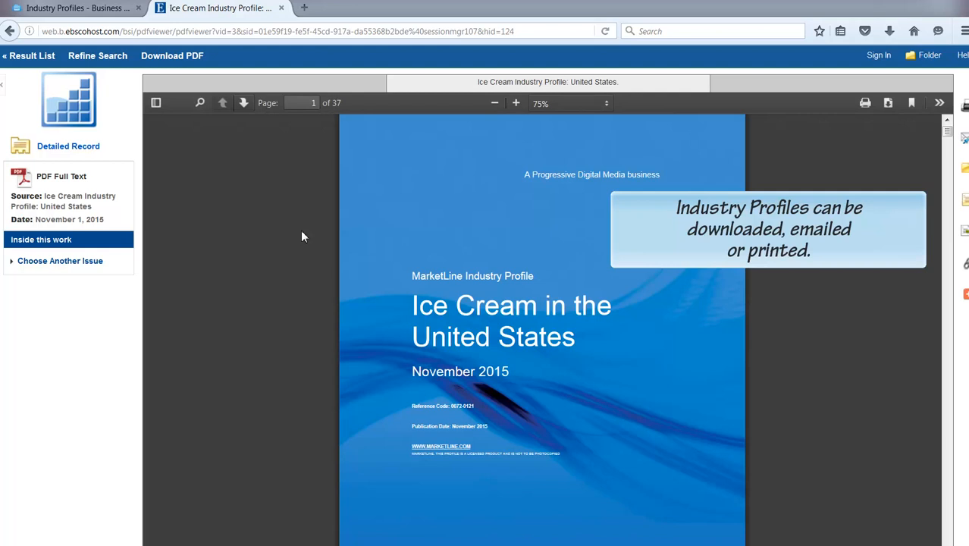
mouse_move(244, 102)
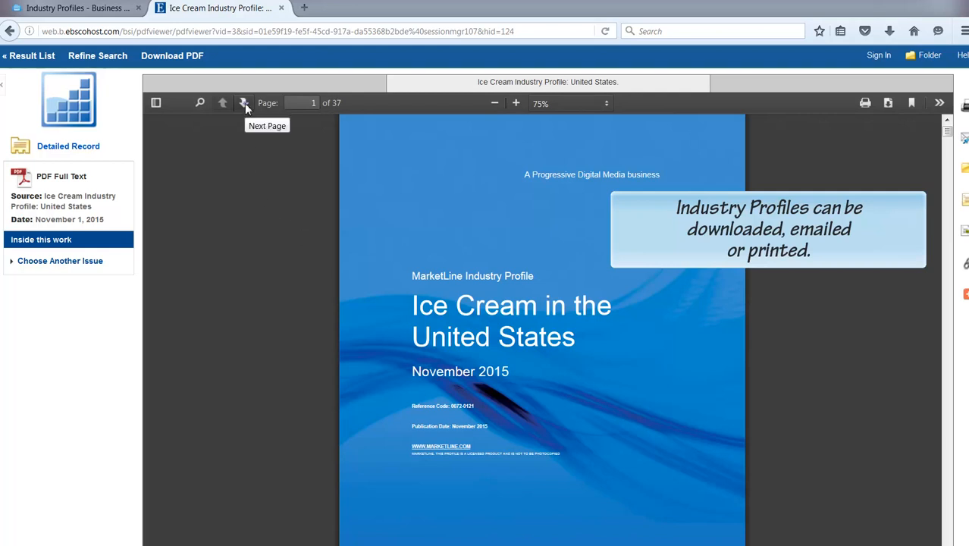
- Page forward past executive summary, market data, segmentation, share and outlook pages
left_click(244, 102)
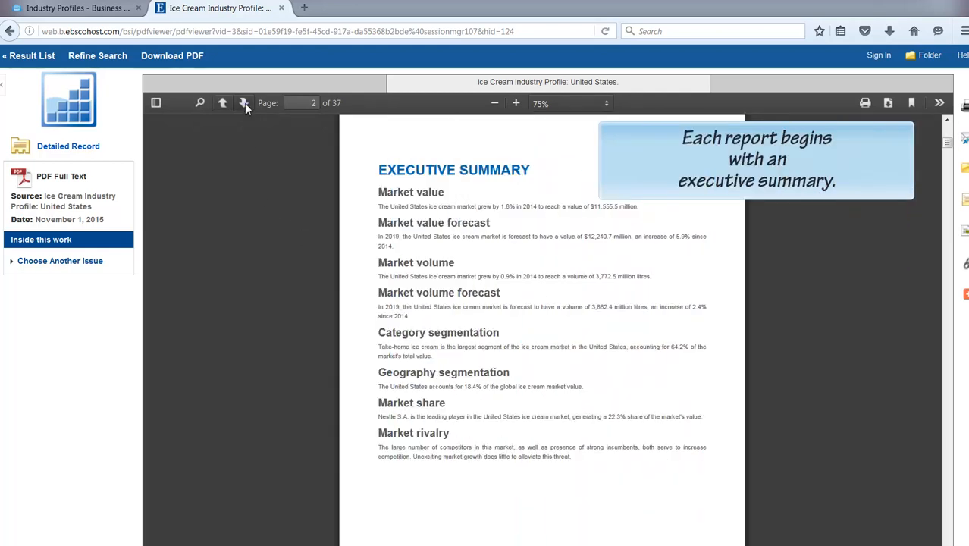
left_click(244, 102)
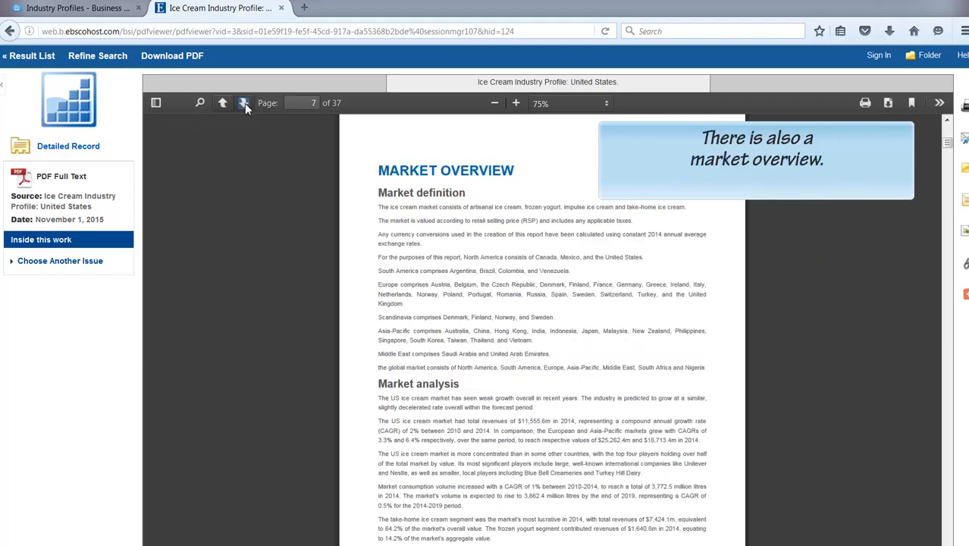
left_click(244, 102)
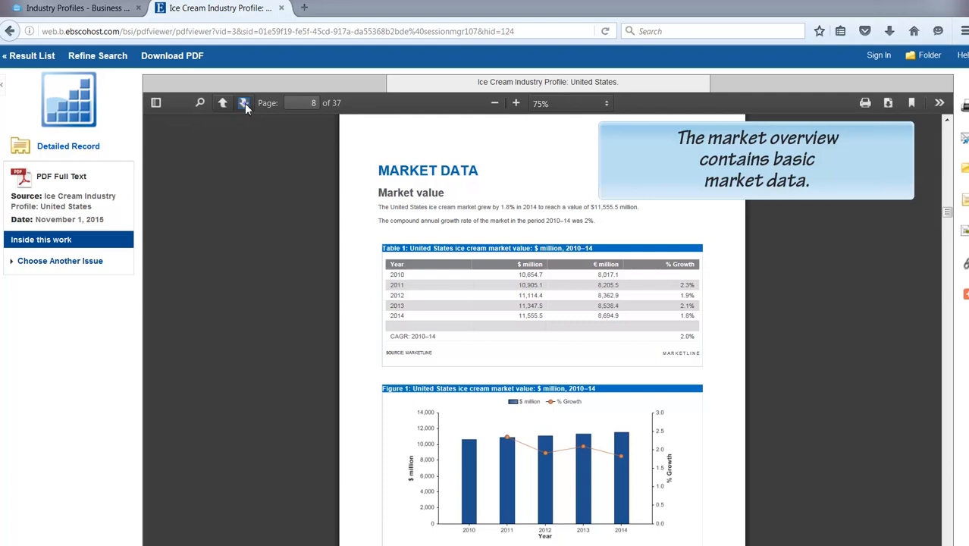
left_click(222, 102)
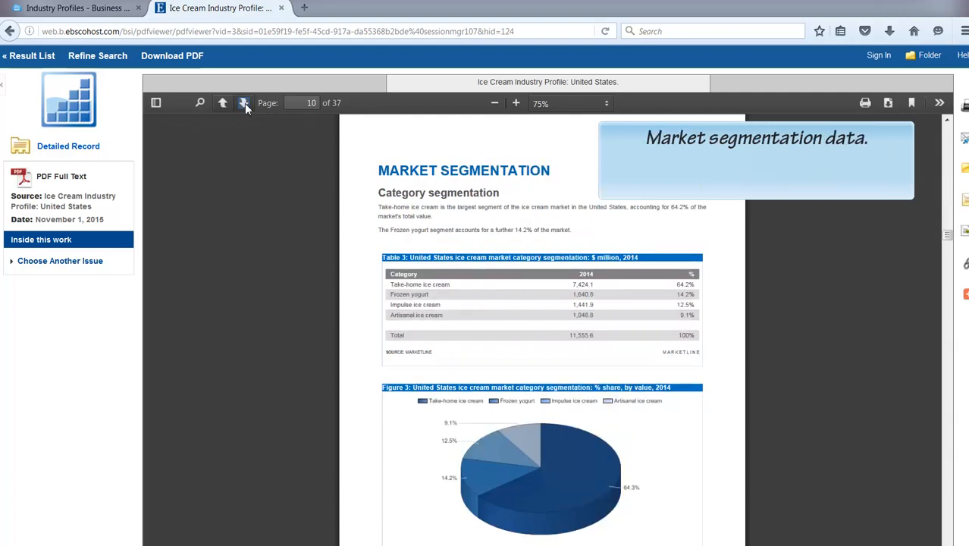
left_click(244, 103)
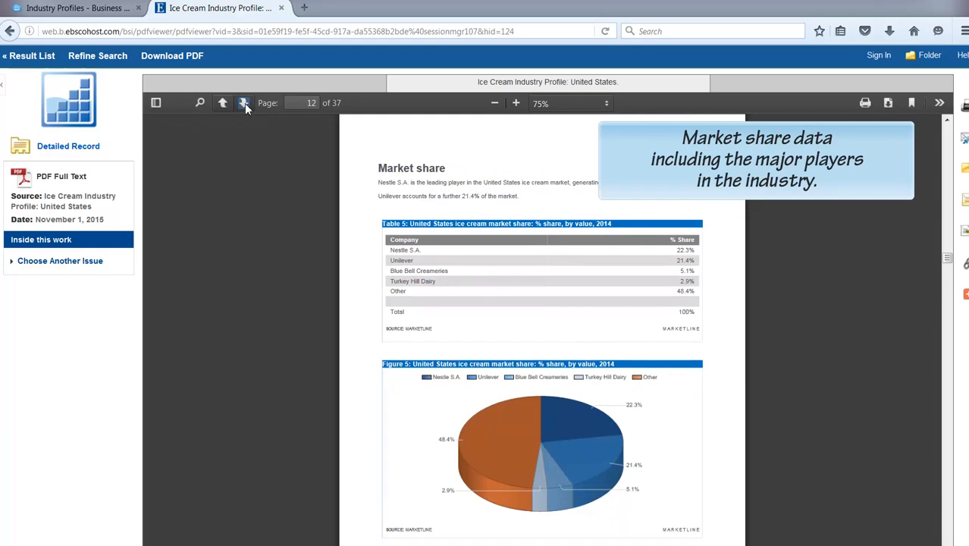
left_click(244, 103)
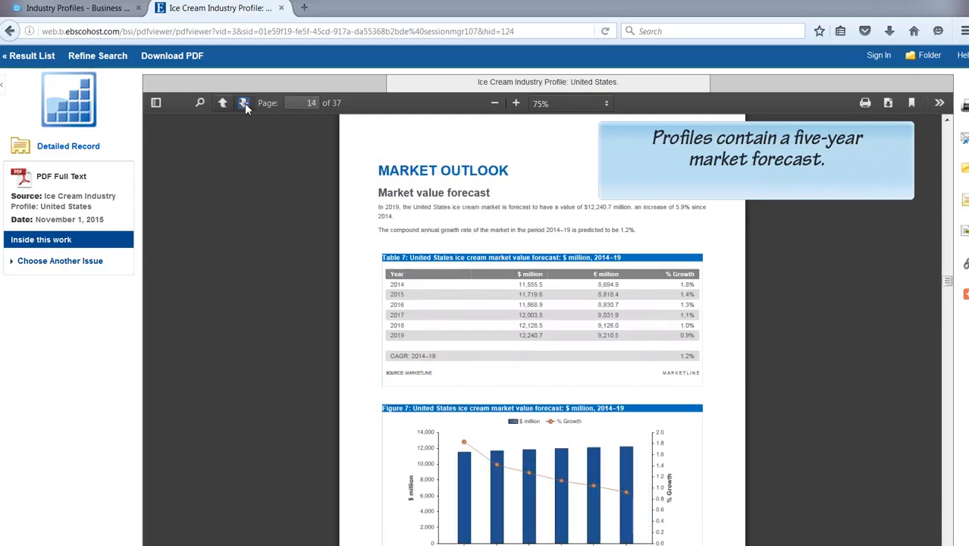
left_click(244, 103)
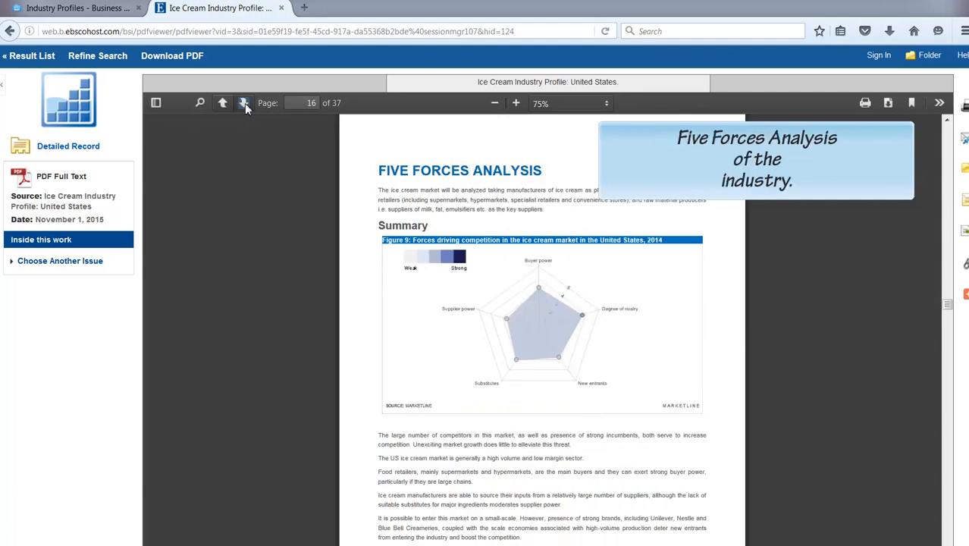